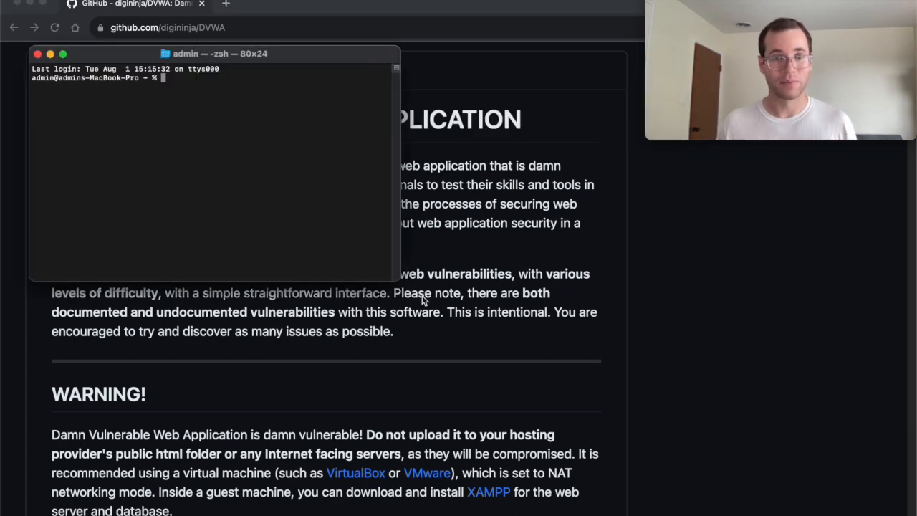
# - Change into Documents/Repos/ and start the git clone command for DVWA
pyautogui.write('cd Do')
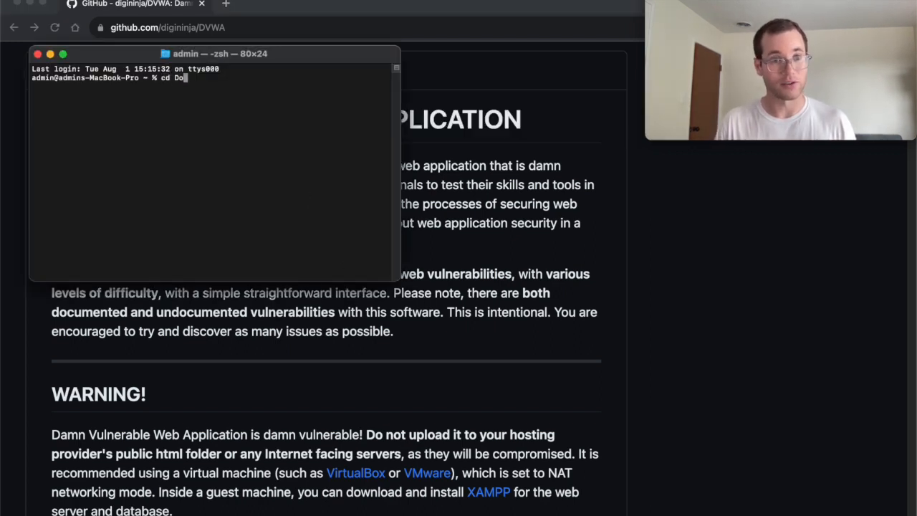
pyautogui.write('cuments/Repos/')
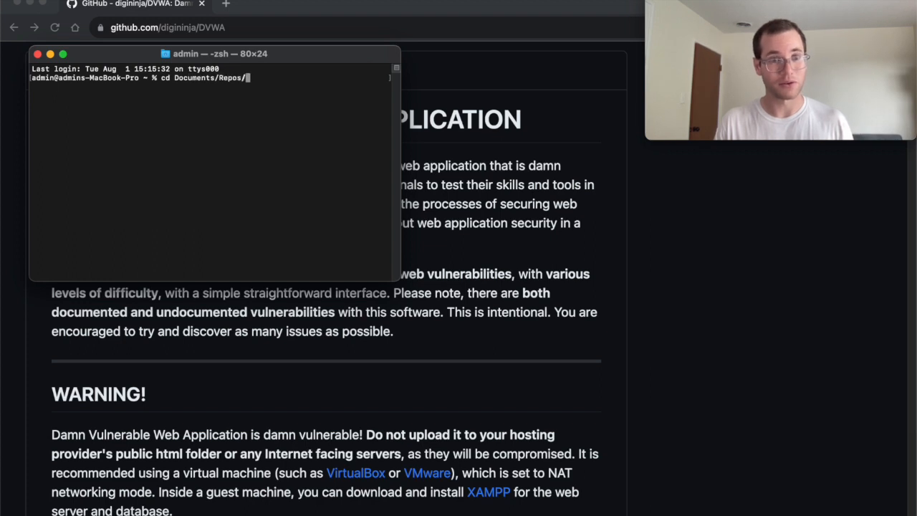
pyautogui.press('Return')
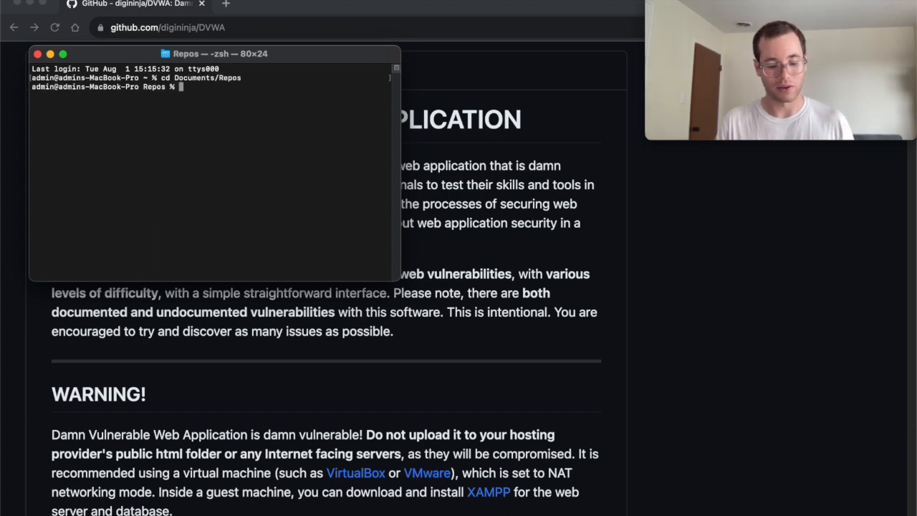
pyautogui.write('git cl')
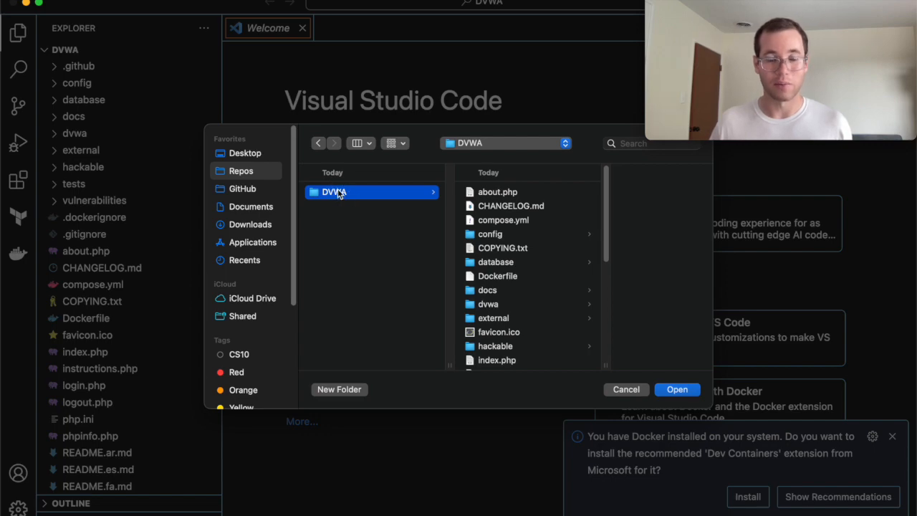
# - Make the DVWA folder the workspace and browse its files
pyautogui.click(625, 390)
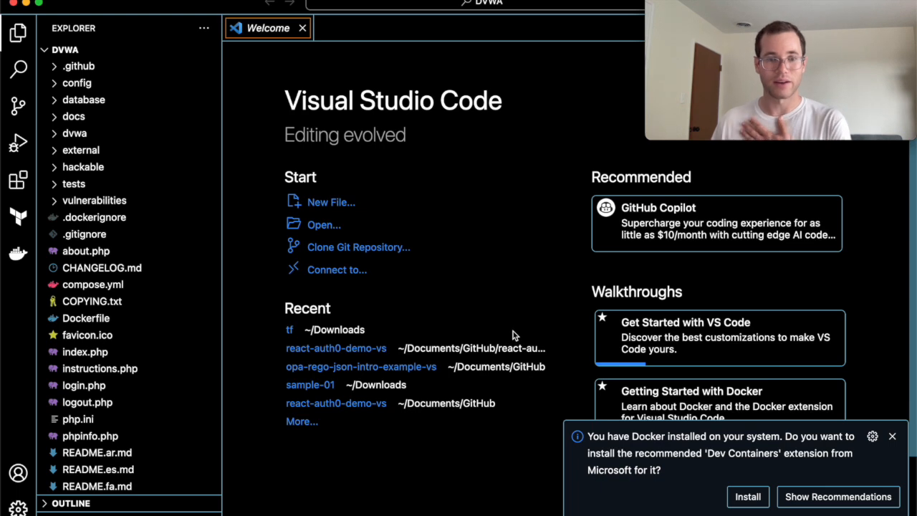
pyautogui.moveTo(459, 324)
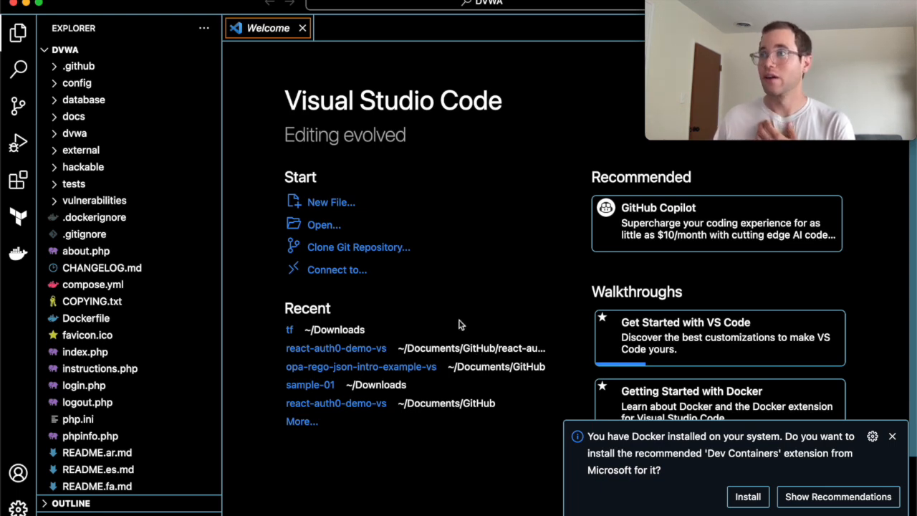
pyautogui.moveTo(291, 465)
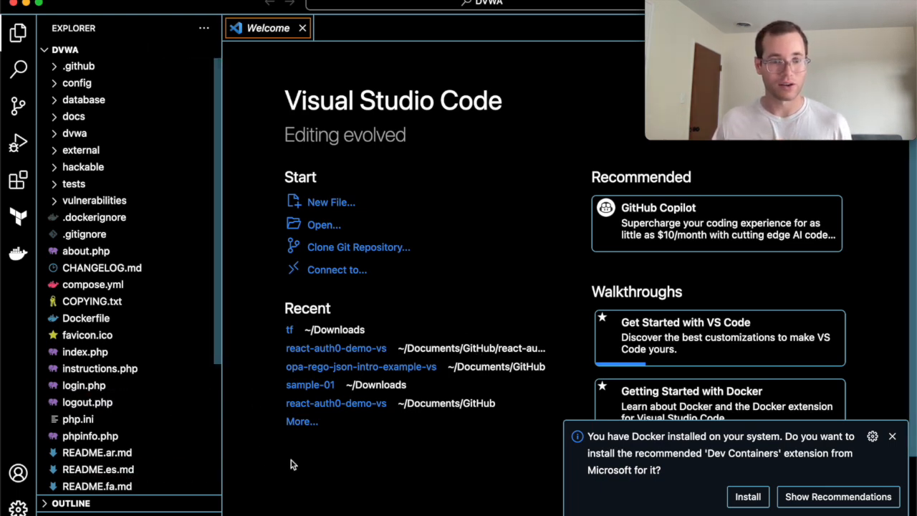
pyautogui.scroll(-3)
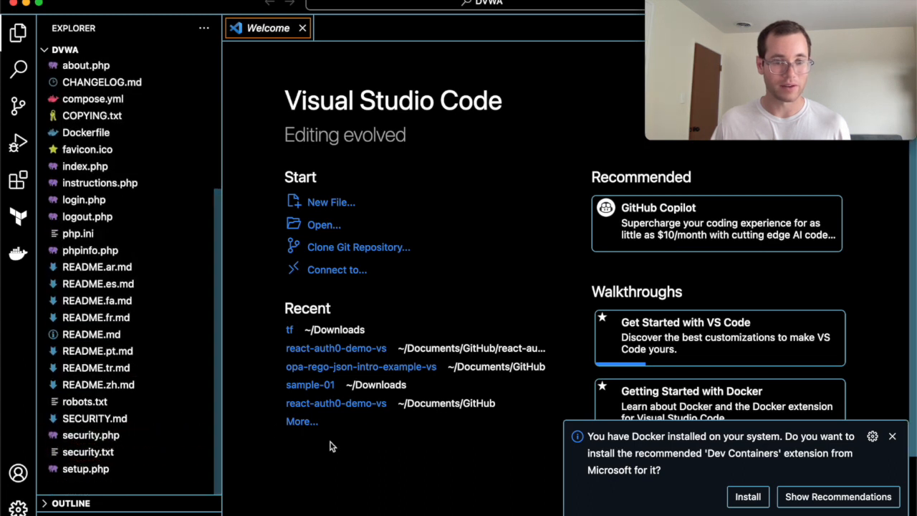
pyautogui.moveTo(305, 459)
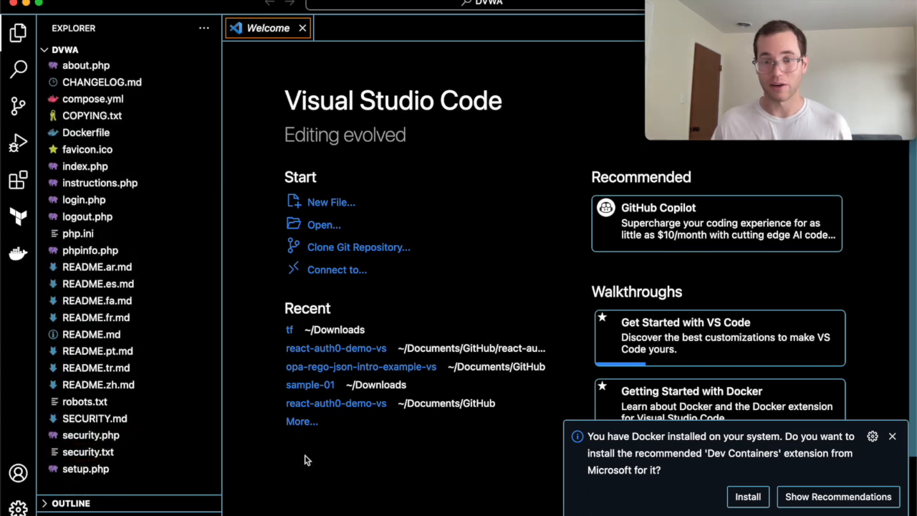
pyautogui.moveTo(310, 459)
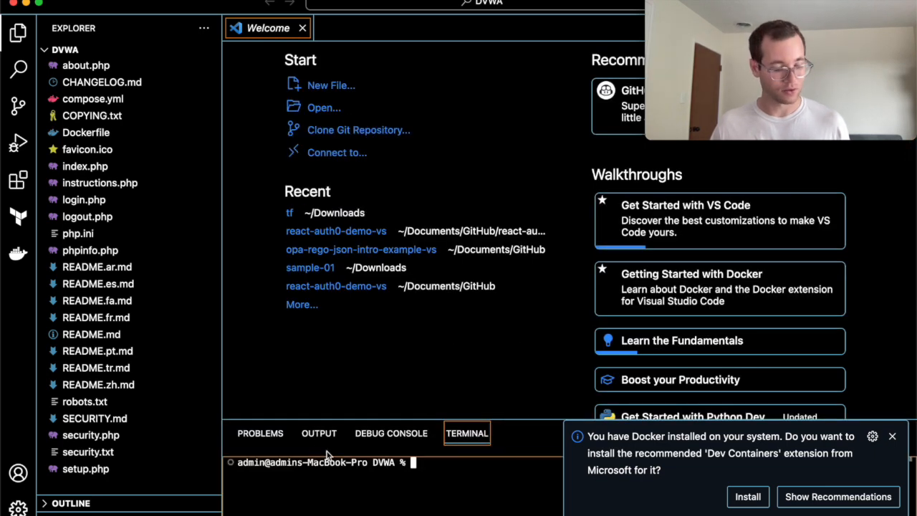
pyautogui.moveTo(502, 419)
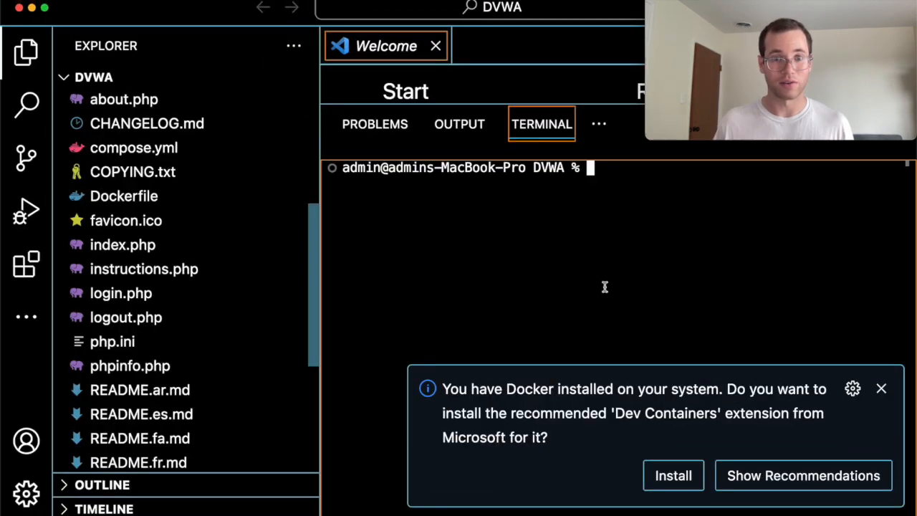
# - Run docker-compose up -d and dismiss the Dev Containers notification
pyautogui.write('docker-')
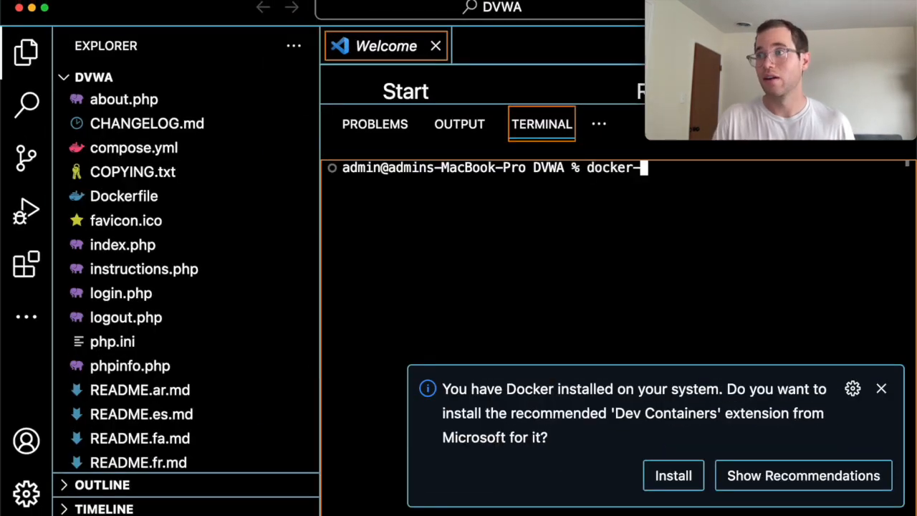
pyautogui.write('compose up -')
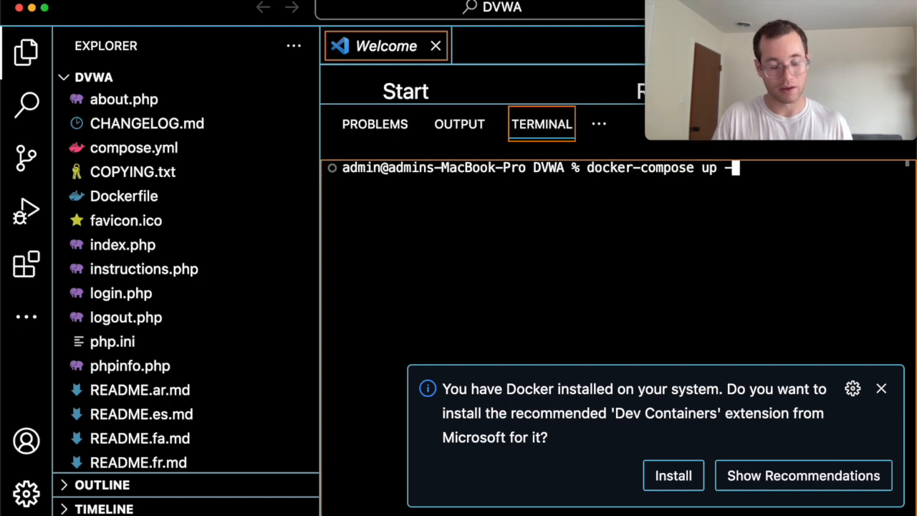
pyautogui.press('Return')
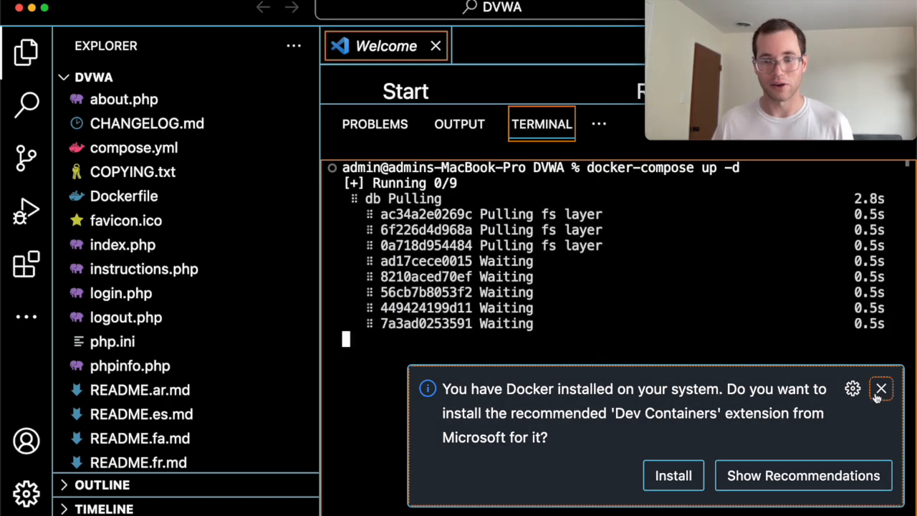
pyautogui.click(880, 389)
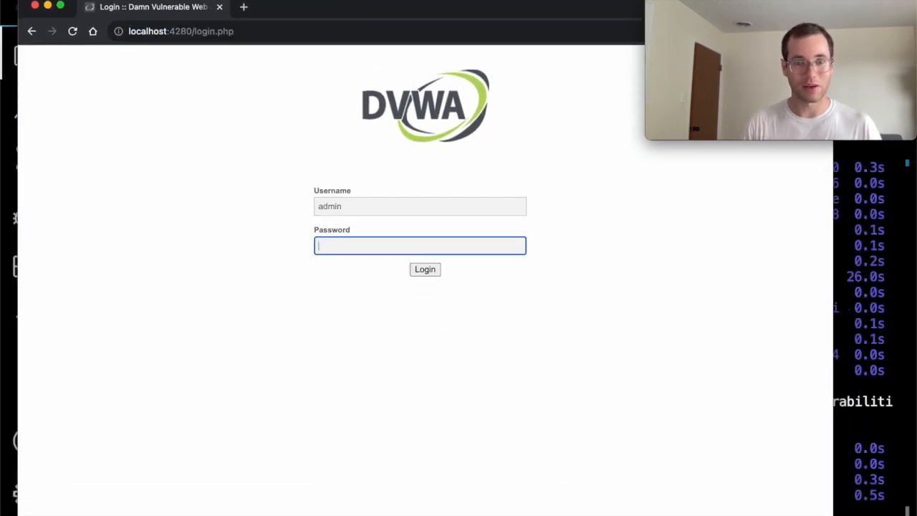
# - Log in as admin with 'password' and dismiss Chrome's save-password and breach warnings
pyautogui.write('password')
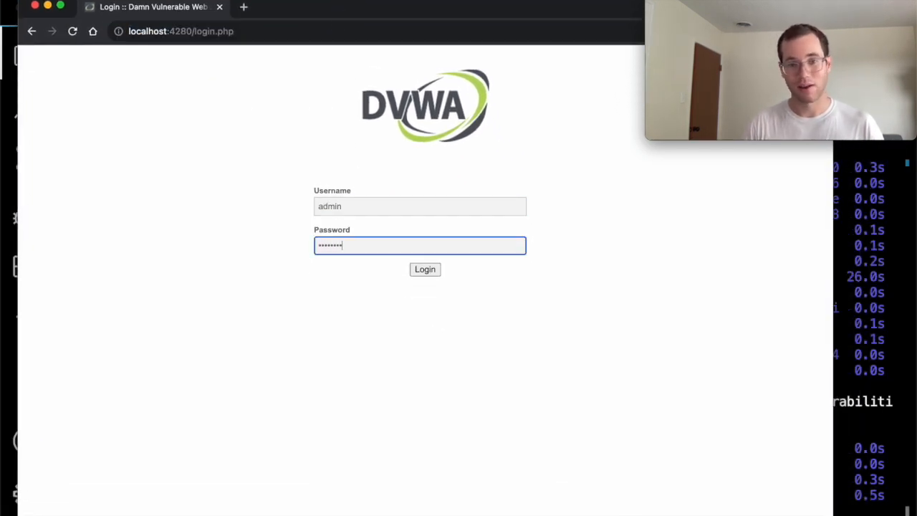
pyautogui.click(424, 269)
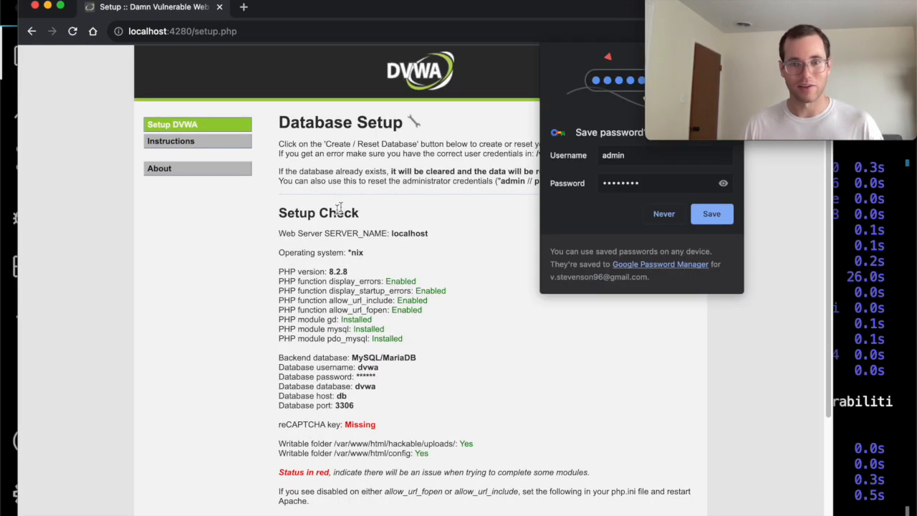
pyautogui.click(711, 214)
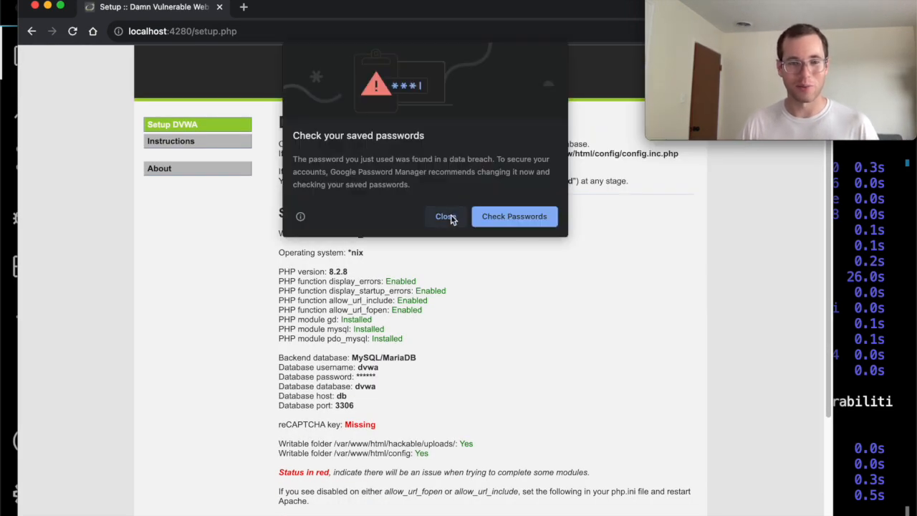
pyautogui.click(444, 216)
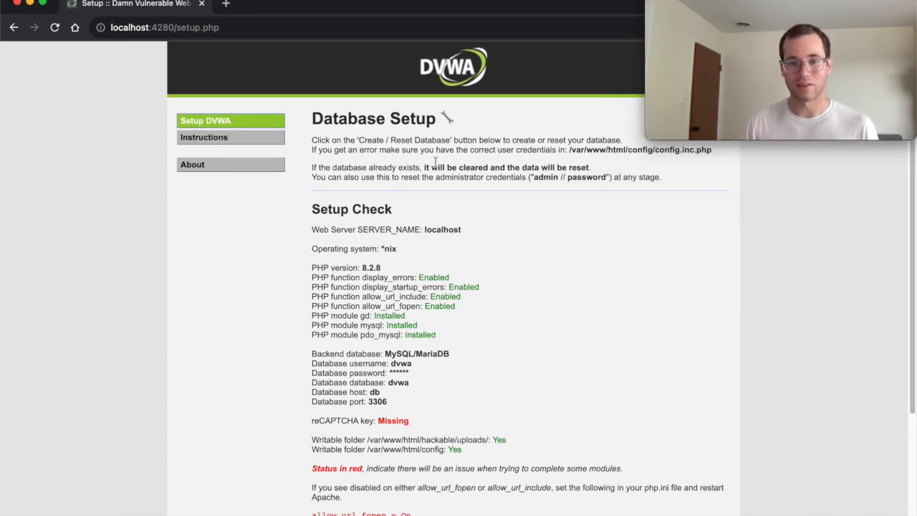
pyautogui.moveTo(490, 292)
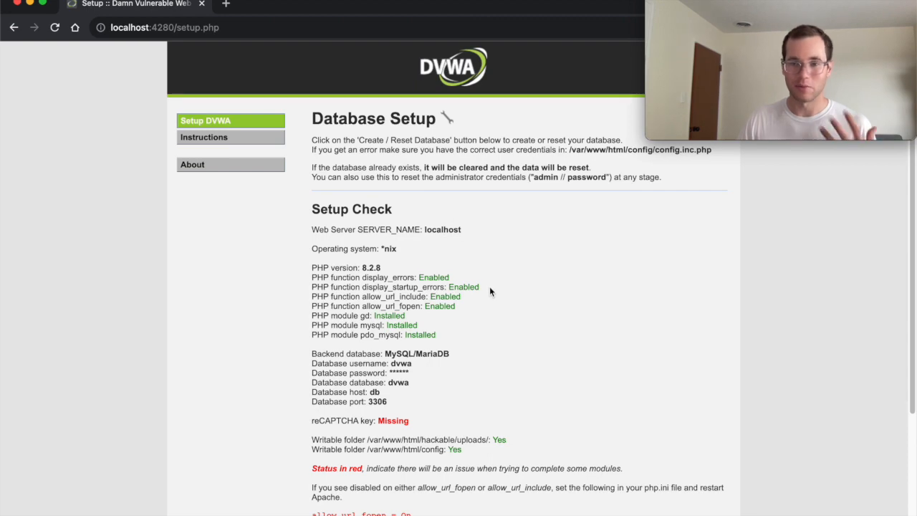
# - Scroll the setup page to Create / Reset Database and back up
pyautogui.scroll(-3)
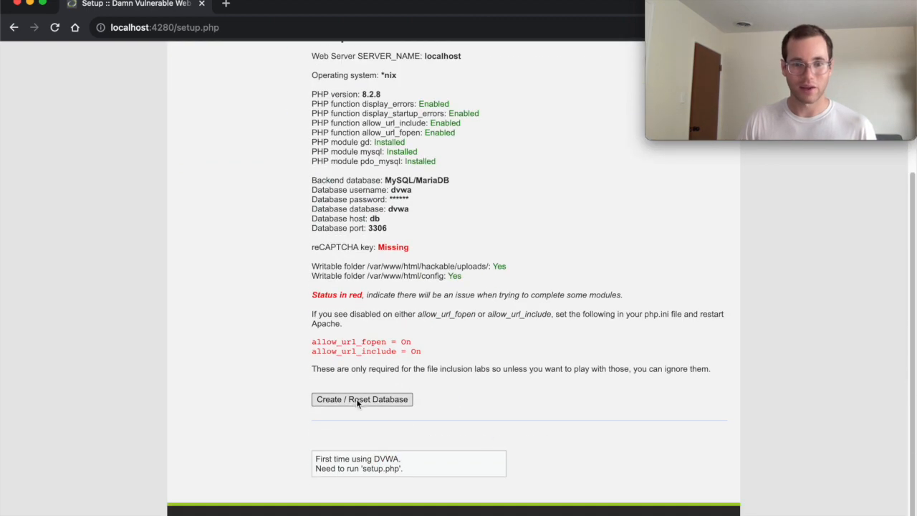
pyautogui.moveTo(349, 409)
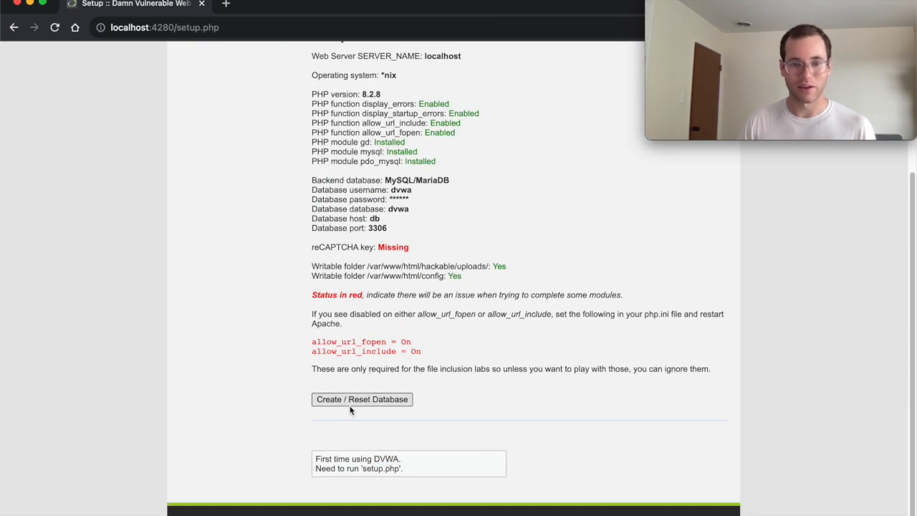
pyautogui.scroll(3)
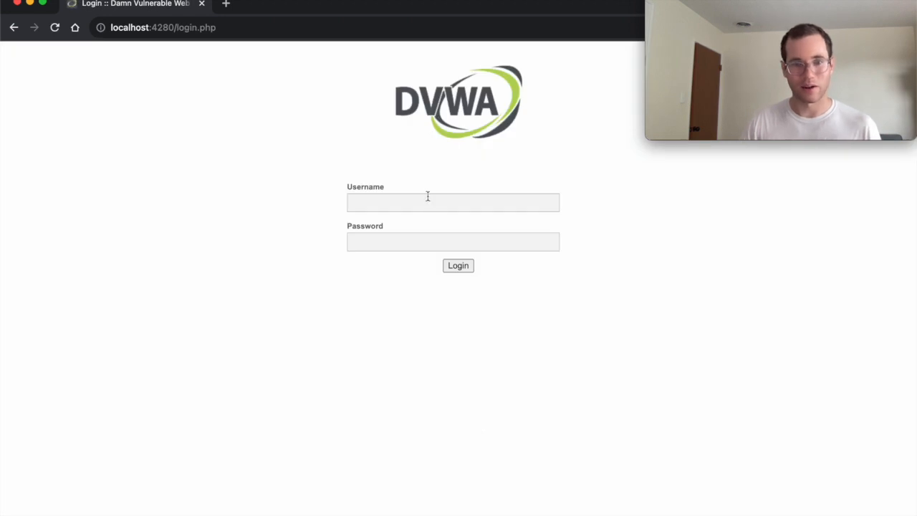
# - Log in again as admin, close the warning and go to the Brute Force page
pyautogui.write('admin')
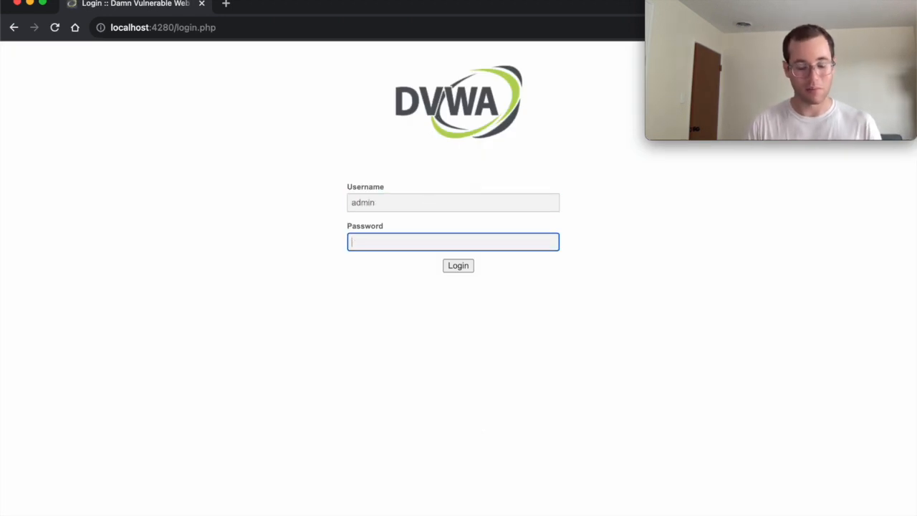
pyautogui.click(458, 265)
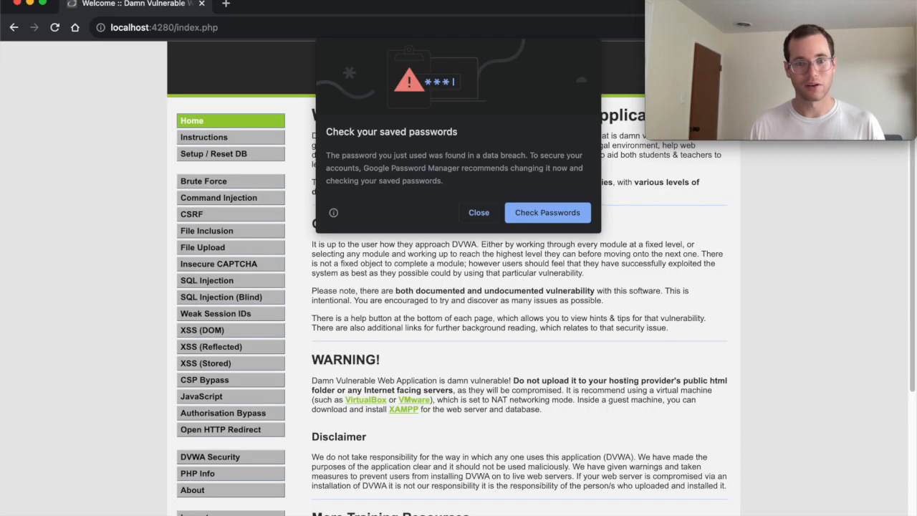
pyautogui.click(479, 212)
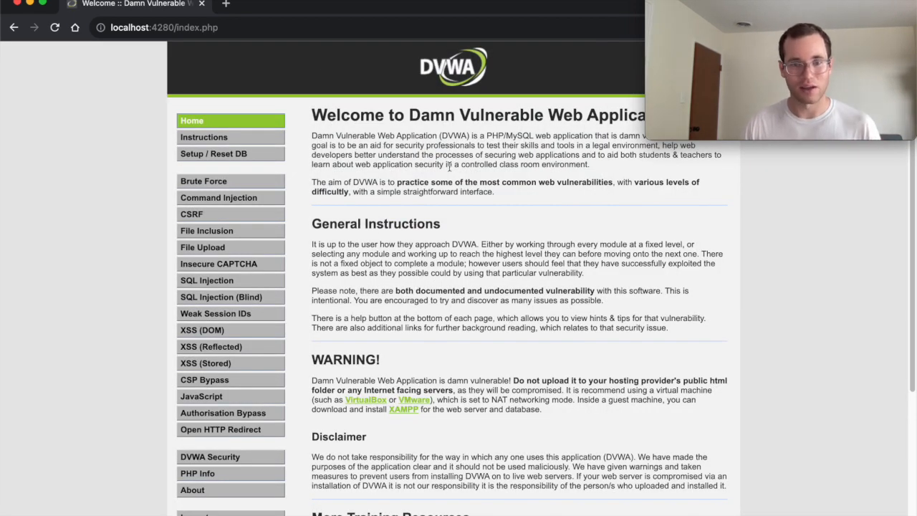
pyautogui.moveTo(265, 223)
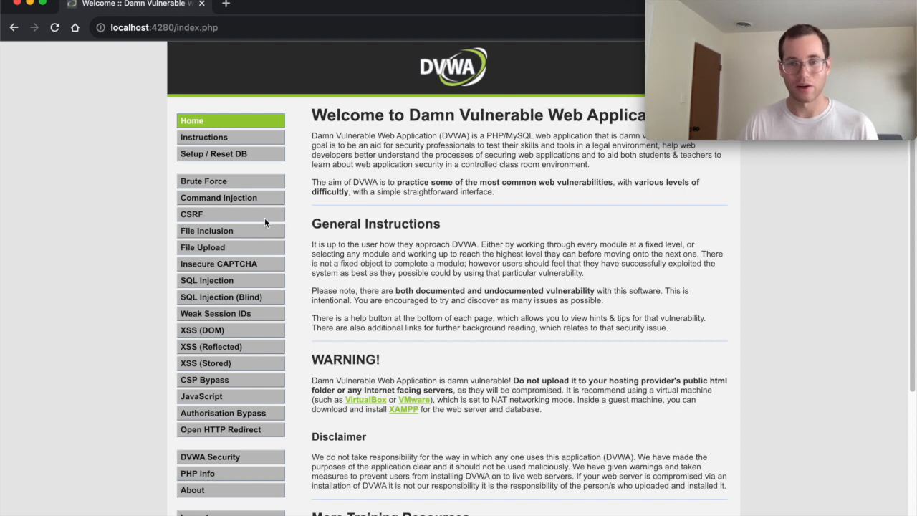
pyautogui.moveTo(261, 192)
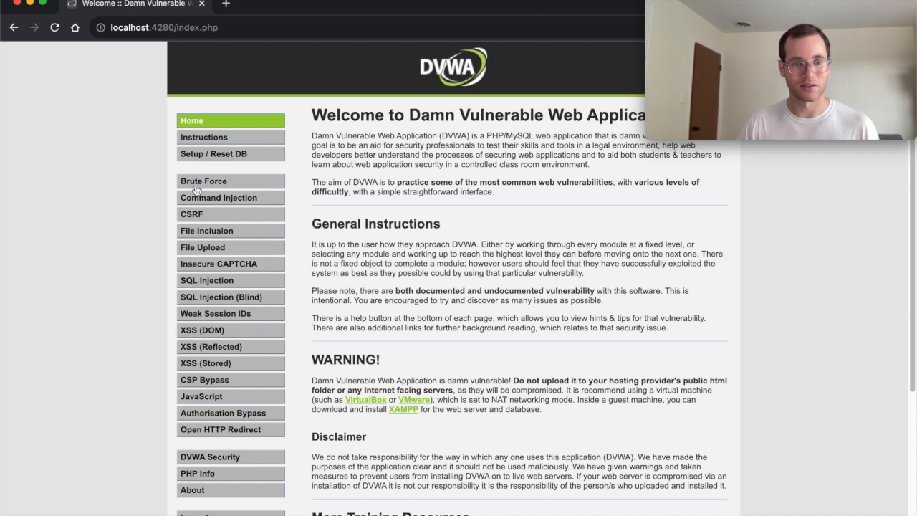
pyautogui.click(204, 181)
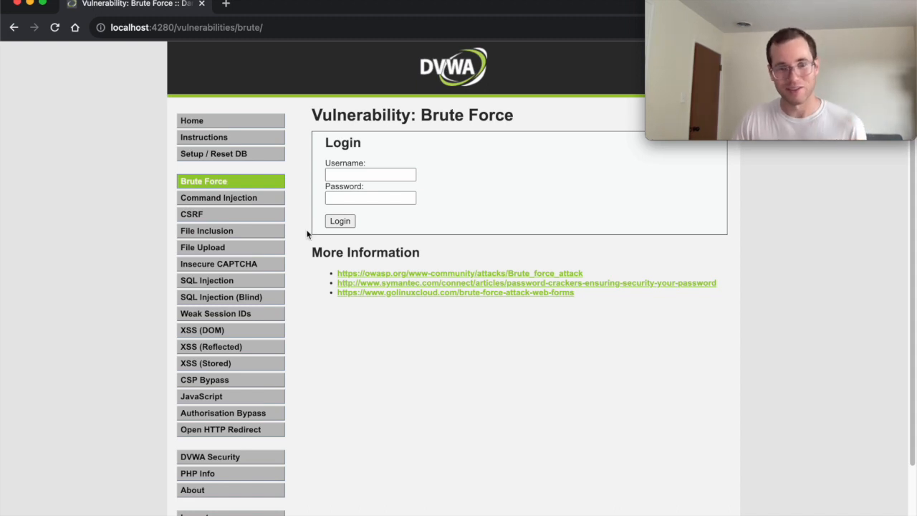
pyautogui.moveTo(444, 280)
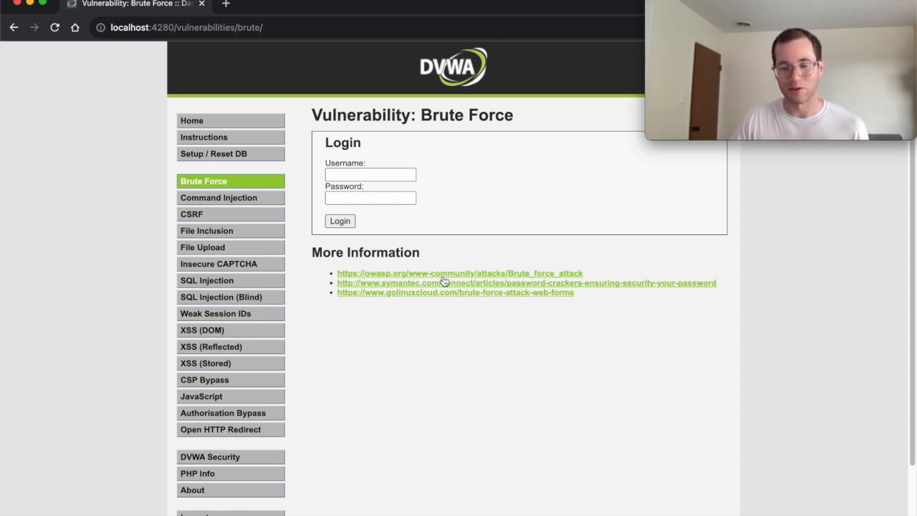